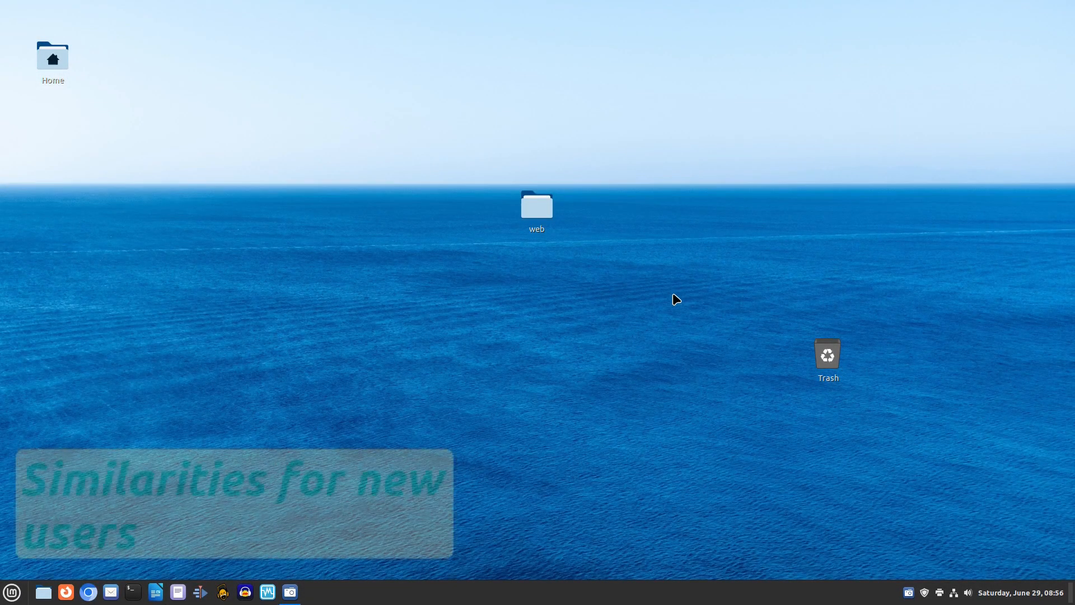
Show the Linux Mint desktop, then bring up the Windows 10 Start menu with recent apps and pinned tiles
{"action": "left_click", "coordinate": [11, 591]}
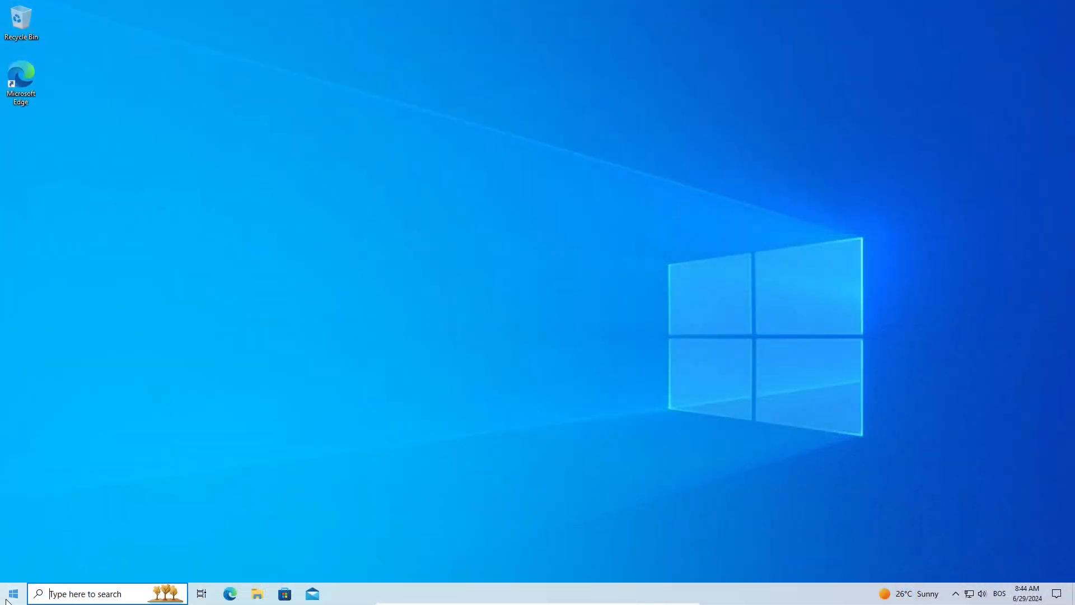
{"action": "left_click", "coordinate": [12, 594]}
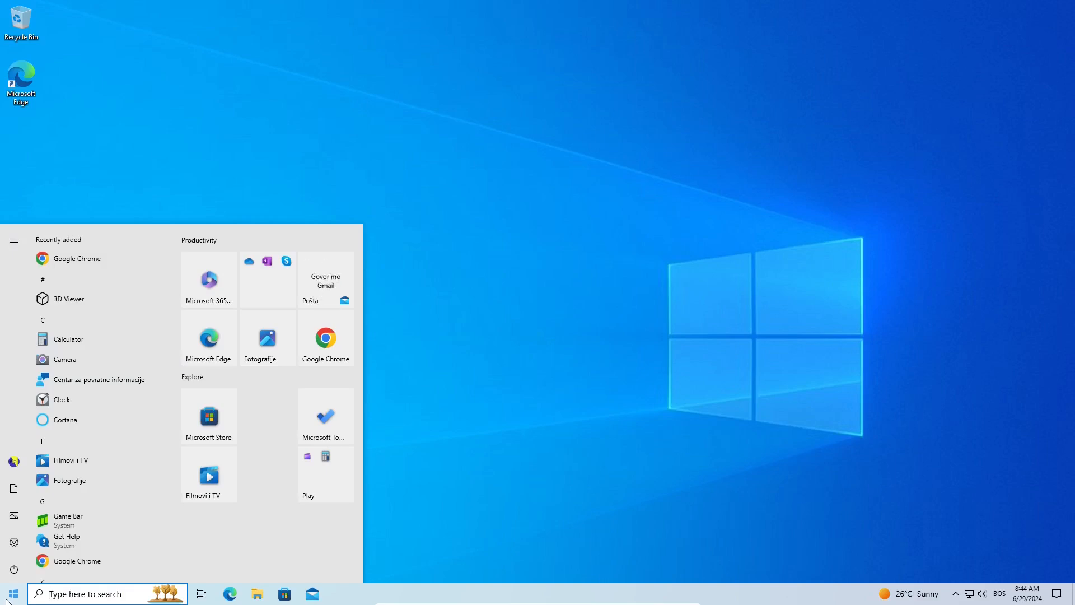